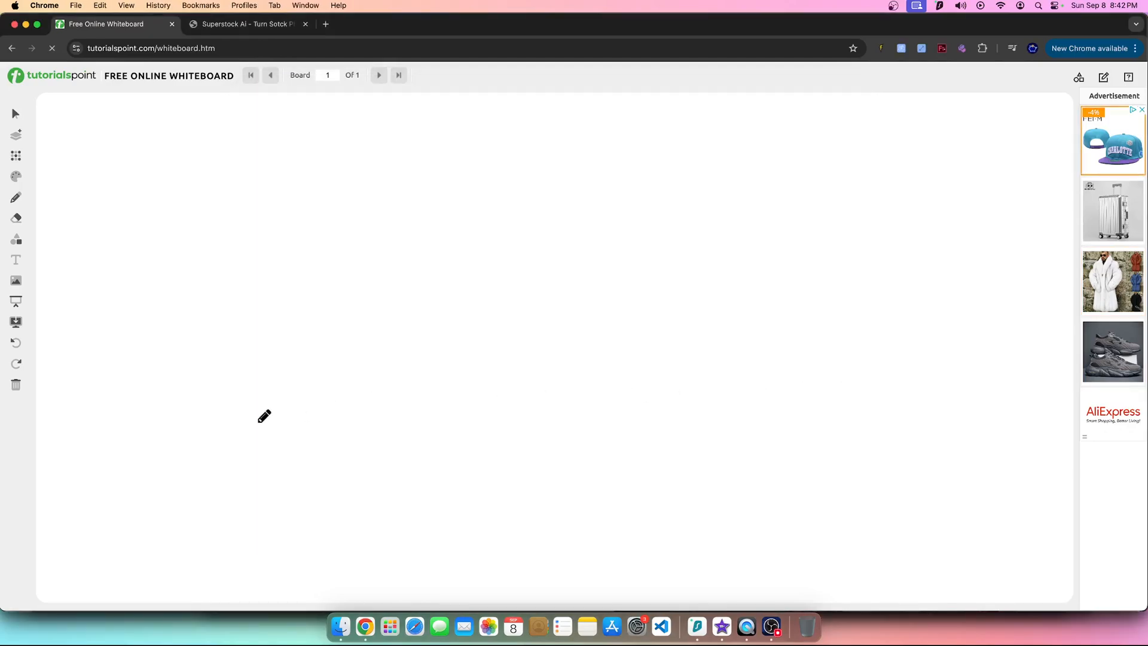
{"action": "mouse_move", "coordinate": [469, 132]}
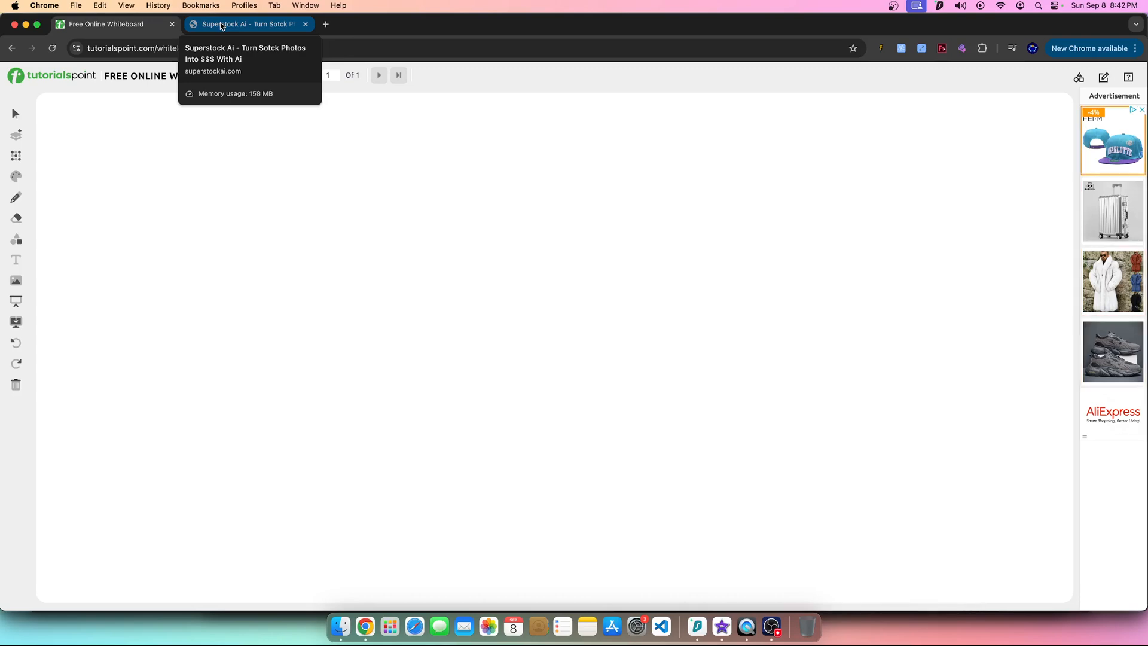
Step: Switch back to the whiteboard and dismiss the extension login popup
{"action": "left_click", "coordinate": [114, 24]}
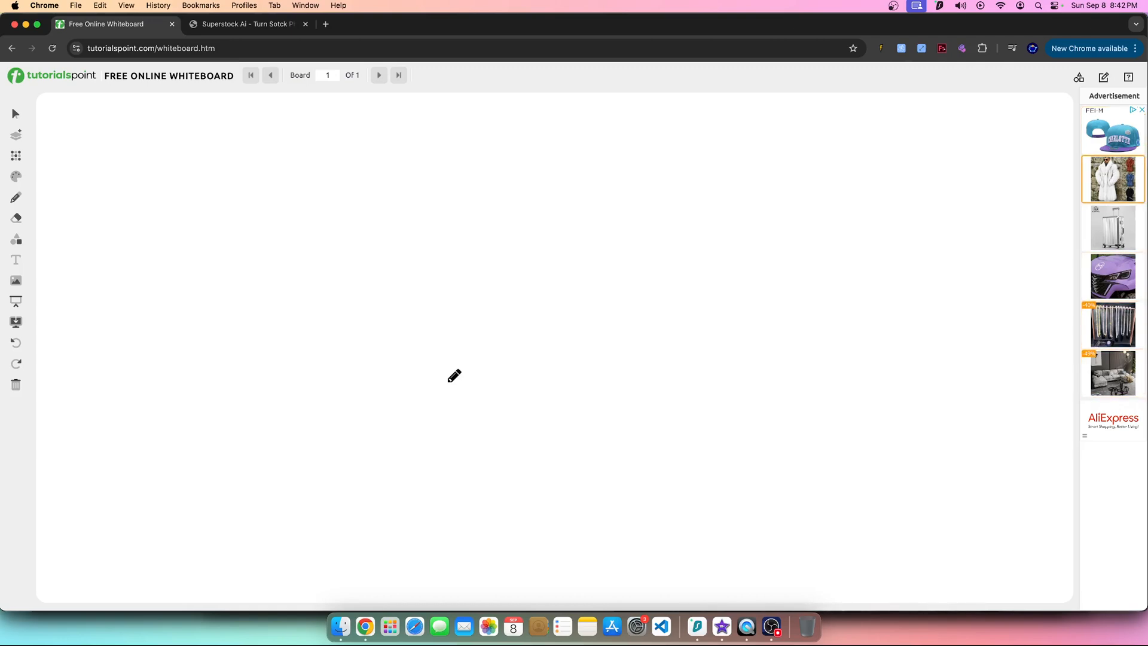
{"action": "left_click", "coordinate": [901, 48]}
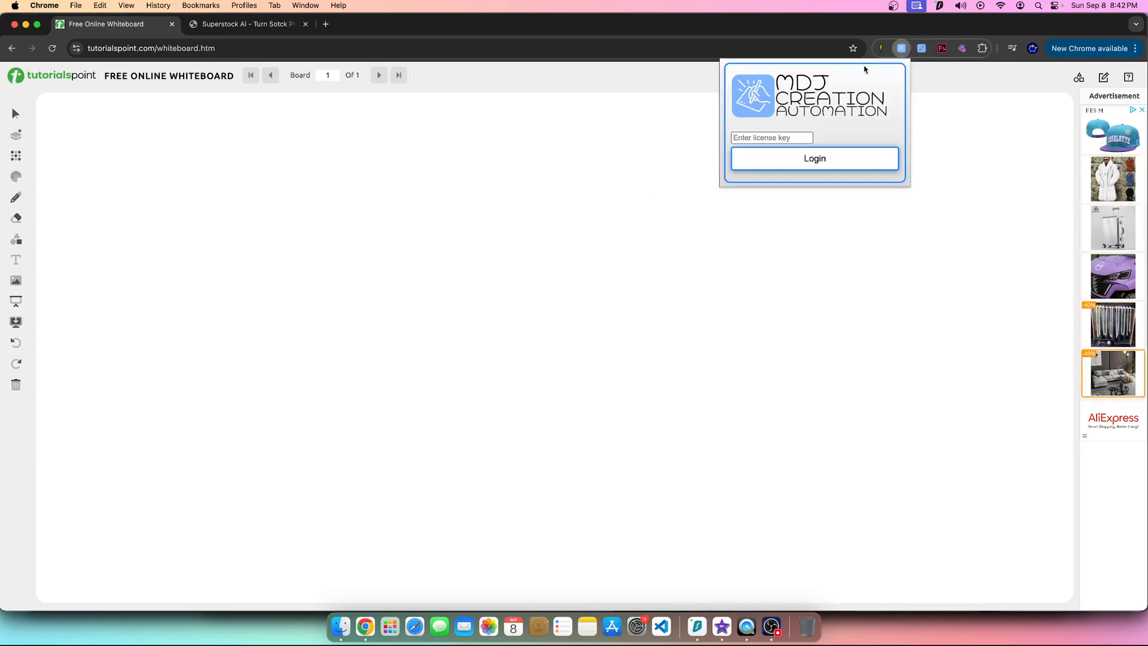
{"action": "left_click", "coordinate": [814, 158]}
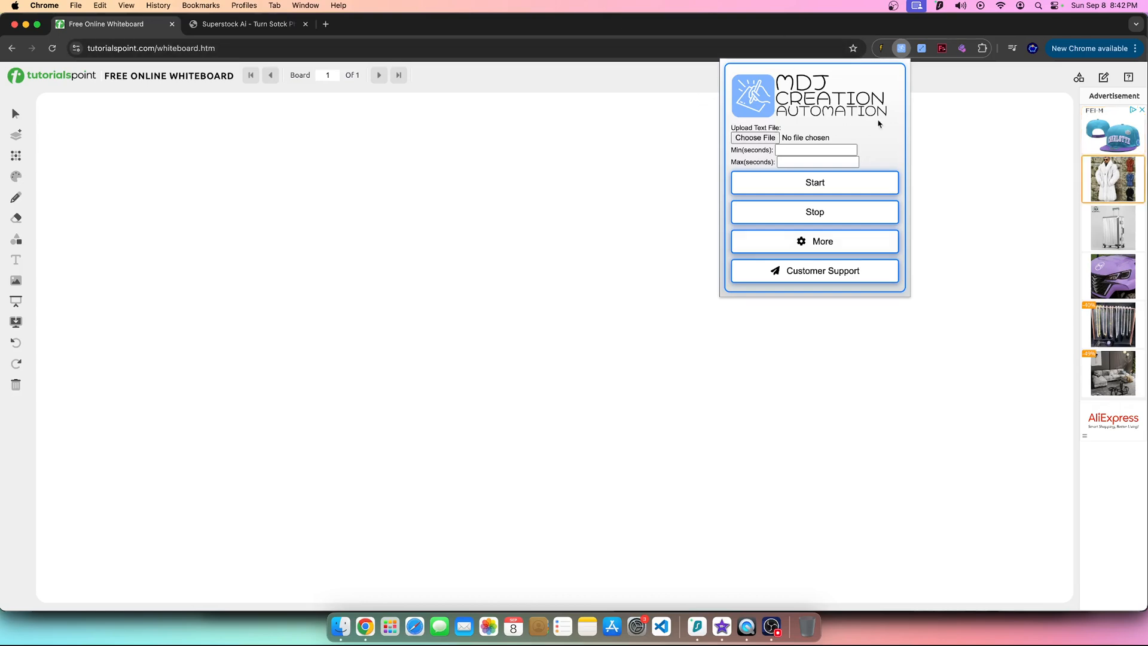
{"action": "left_click", "coordinate": [247, 23]}
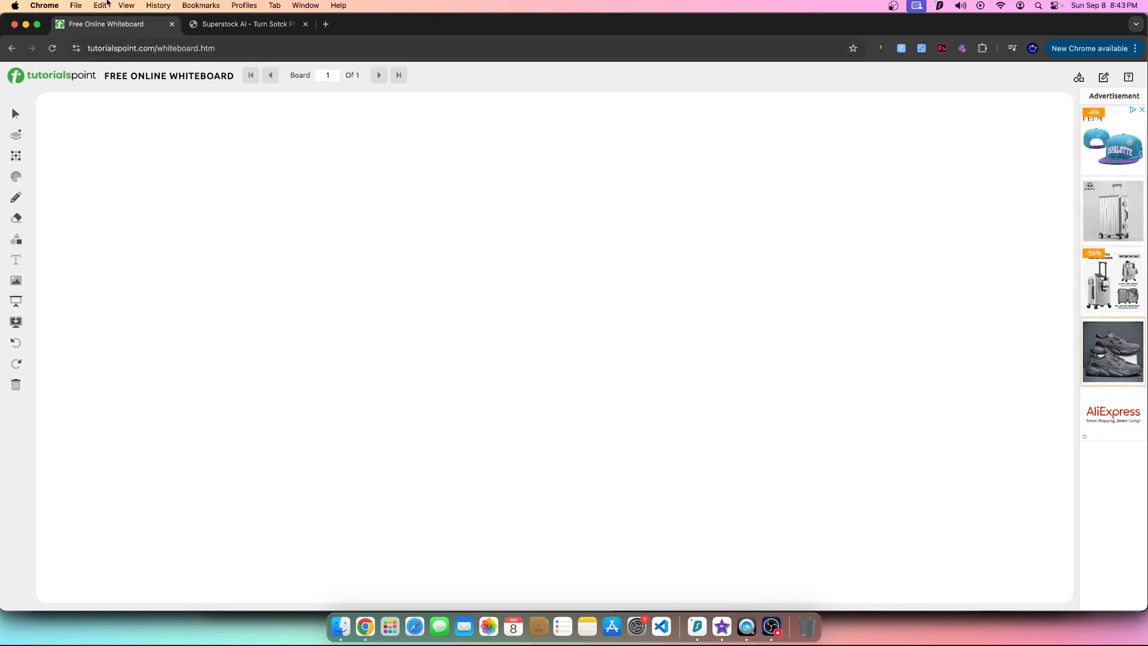
Step: Sketch the two boxes with the peaked line, its label and a note in the left box
{"action": "left_click_drag", "start_coordinate": [248, 187], "coordinate": [286, 165]}
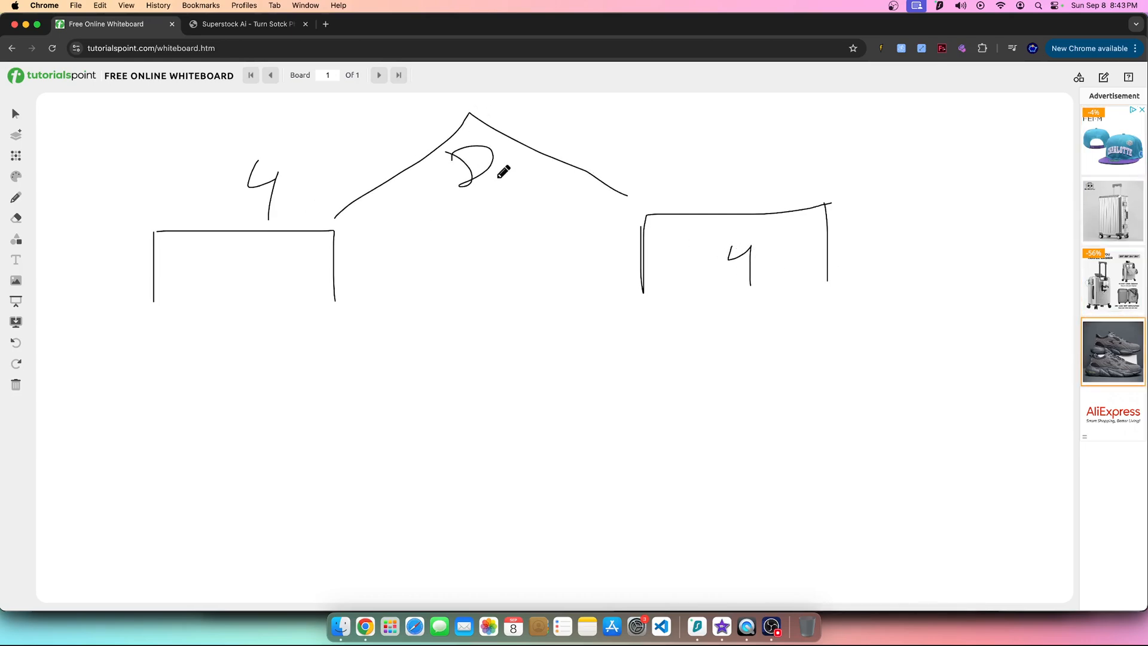
{"action": "left_click_drag", "start_coordinate": [501, 172], "coordinate": [556, 169]}
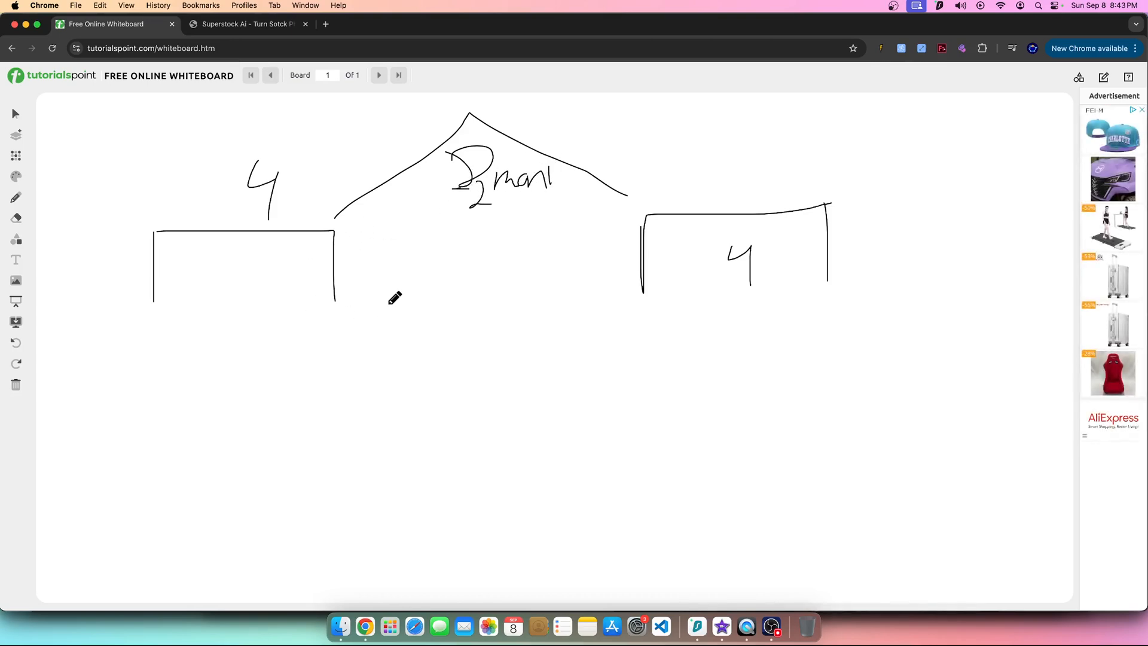
{"action": "mouse_move", "coordinate": [449, 244]}
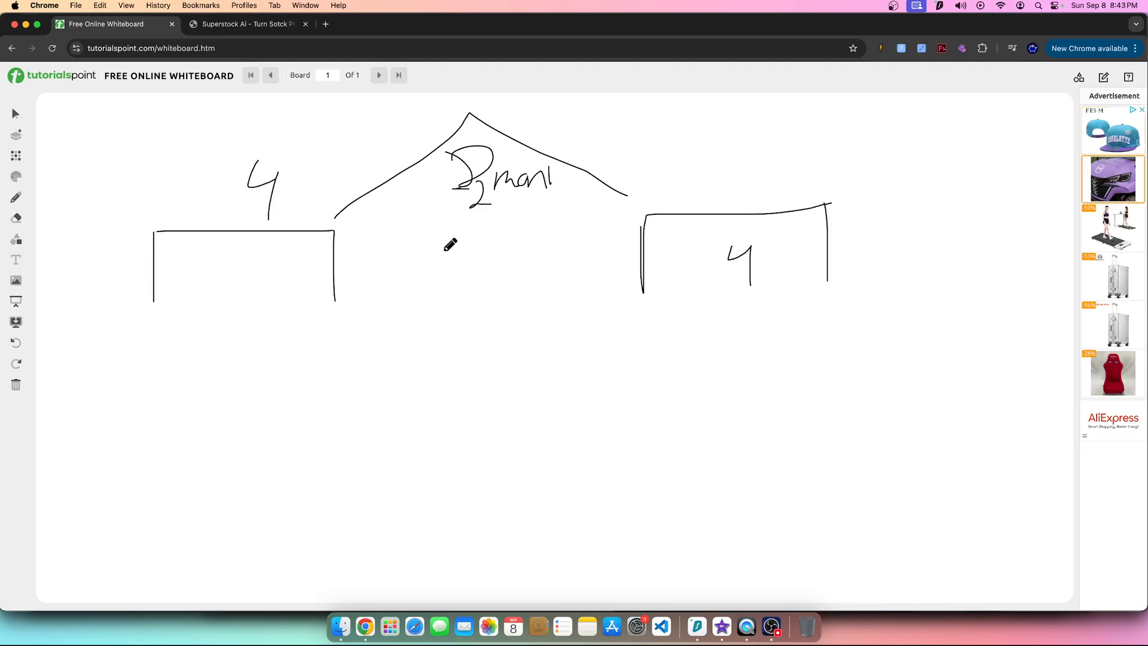
{"action": "mouse_move", "coordinate": [207, 269]}
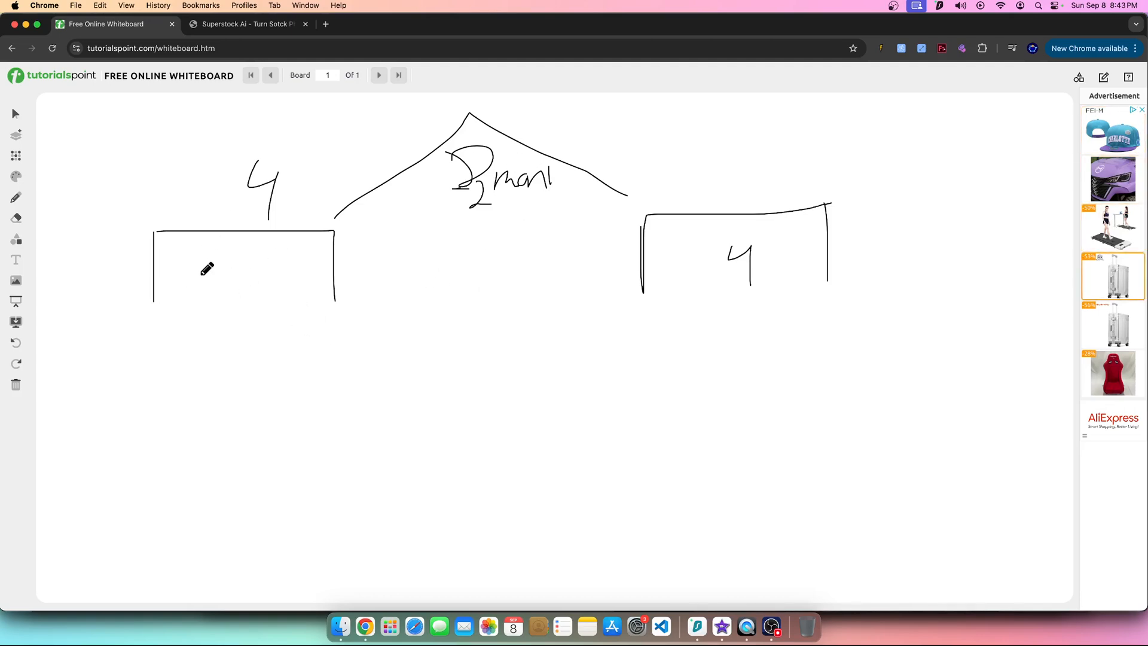
{"action": "left_click_drag", "start_coordinate": [194, 259], "coordinate": [282, 289]}
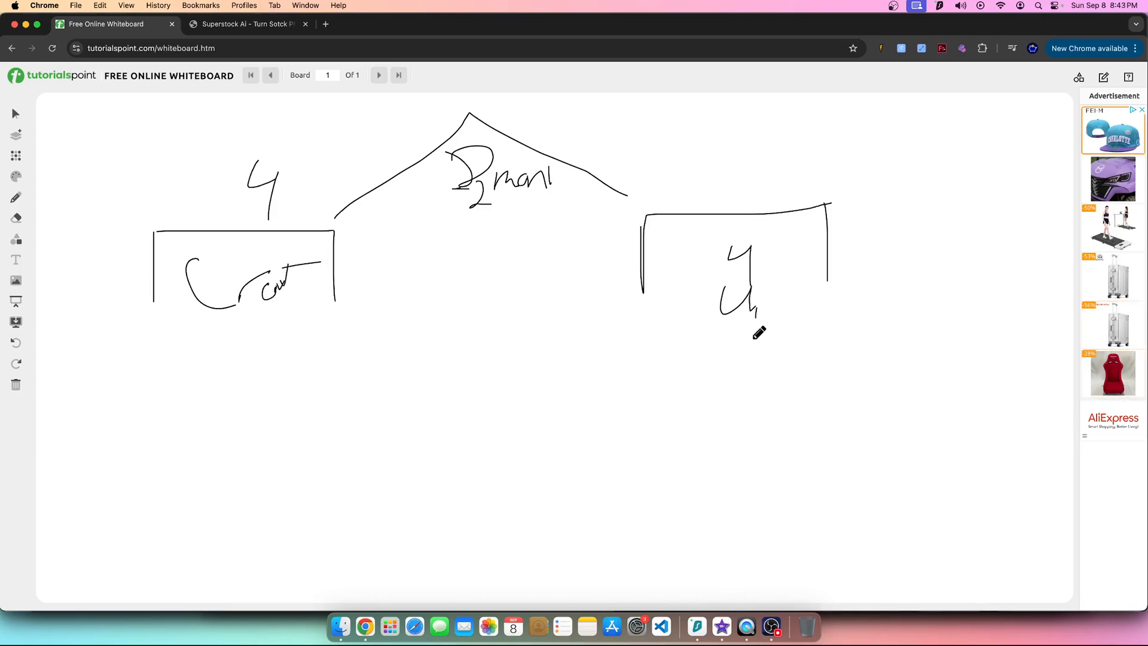
Step: Add an underlined note in the right box and a curved arrow beneath the boxes
{"action": "left_click_drag", "start_coordinate": [761, 307], "coordinate": [801, 300]}
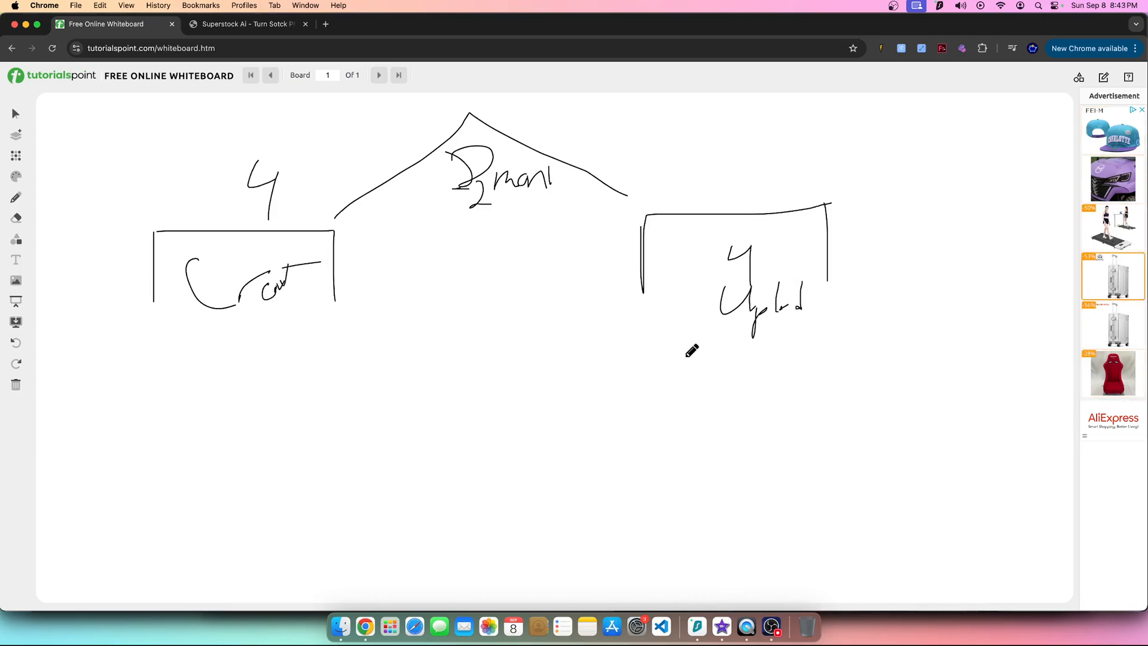
{"action": "left_click_drag", "start_coordinate": [700, 331], "coordinate": [769, 324]}
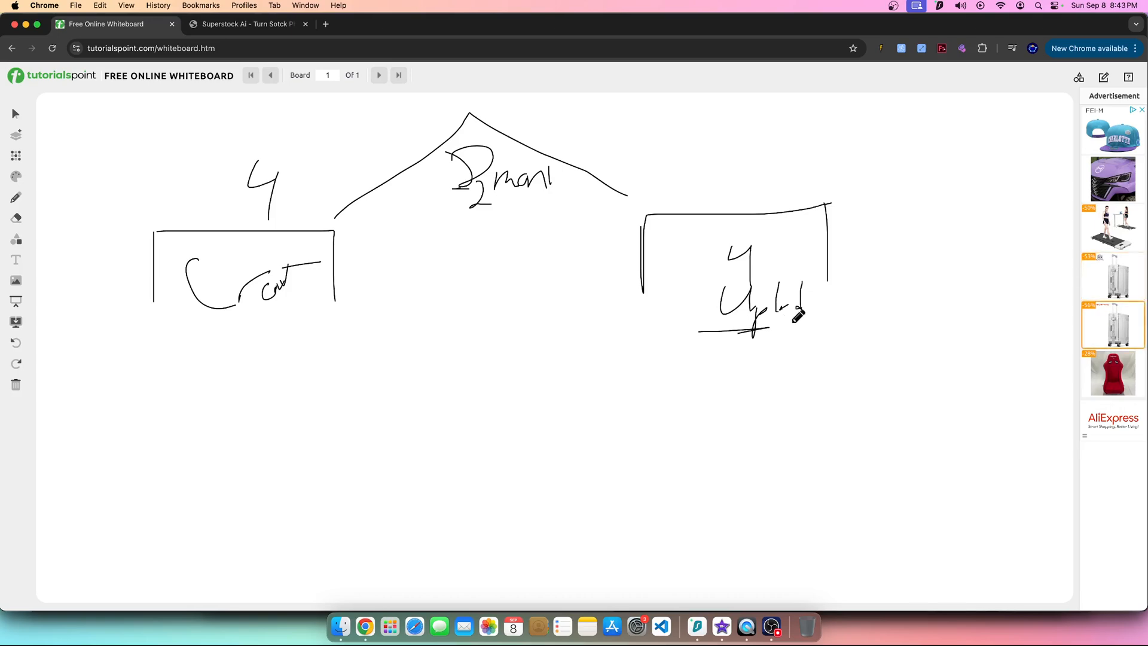
{"action": "left_click_drag", "start_coordinate": [790, 314], "coordinate": [303, 366]}
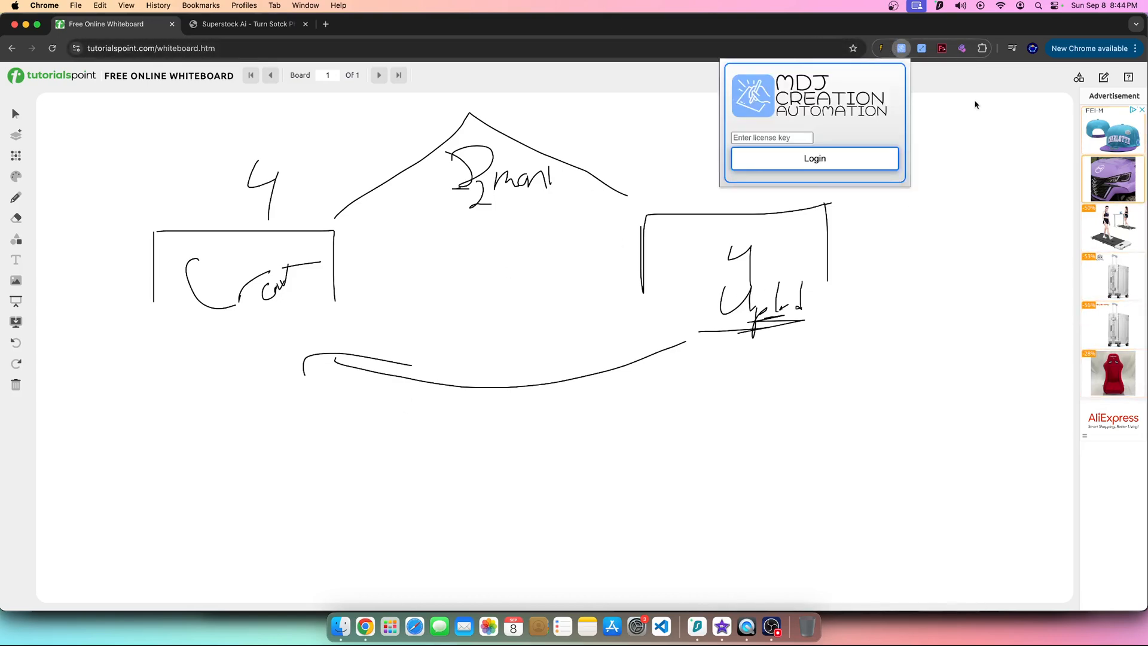
Step: Log into the automation extension popup and close it, leaving the diagram unchanged
{"action": "left_click", "coordinate": [814, 157]}
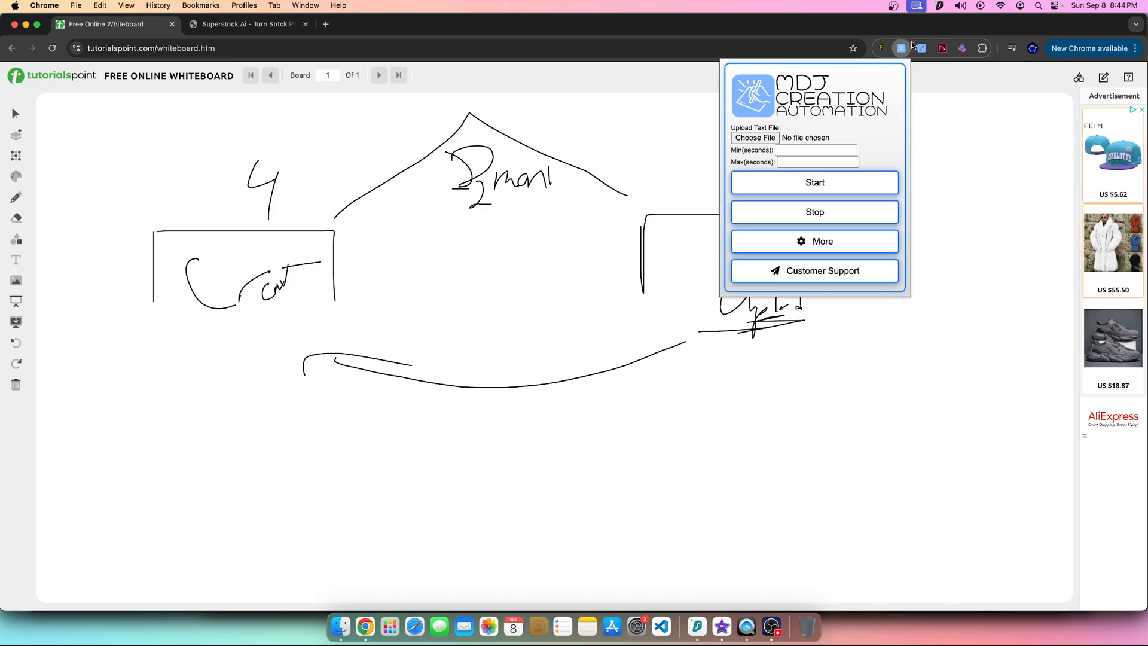
{"action": "left_click", "coordinate": [920, 48]}
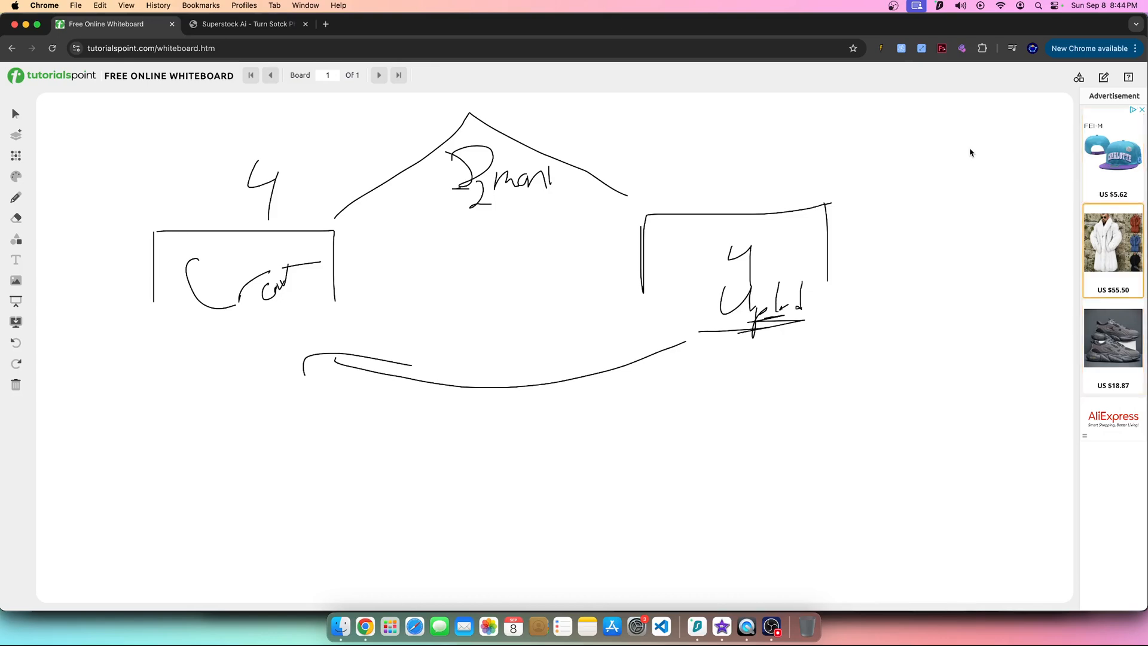
{"action": "mouse_move", "coordinate": [549, 351]}
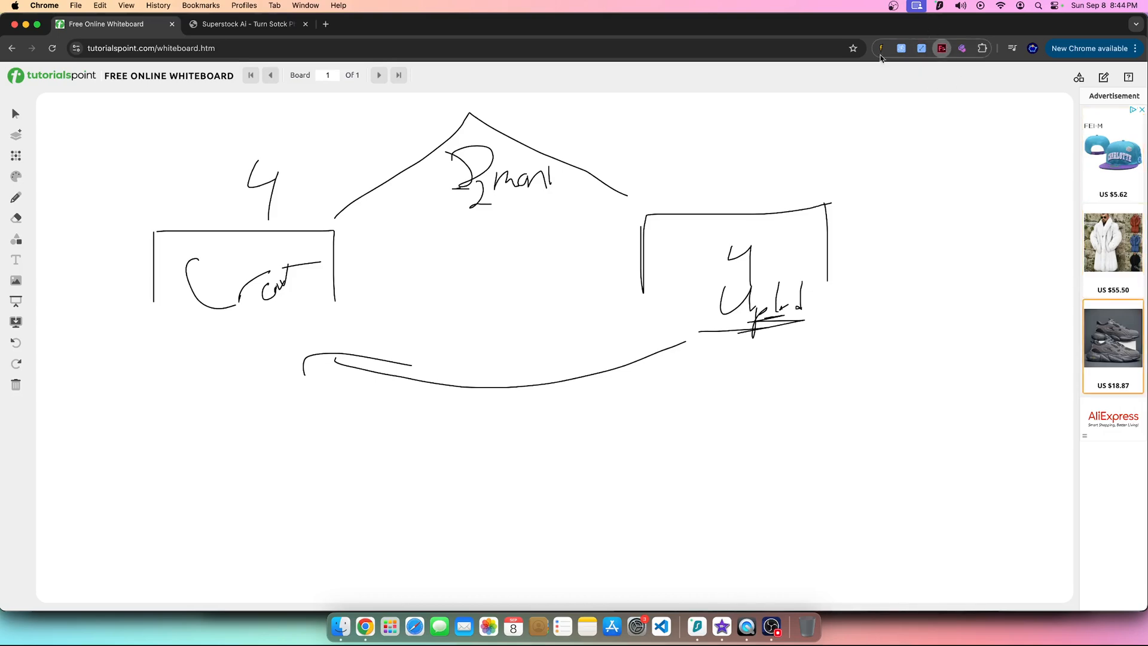
Step: Draw a straight arrow from the left box to the right box and an underlined note at top right
{"action": "left_click", "coordinate": [941, 47]}
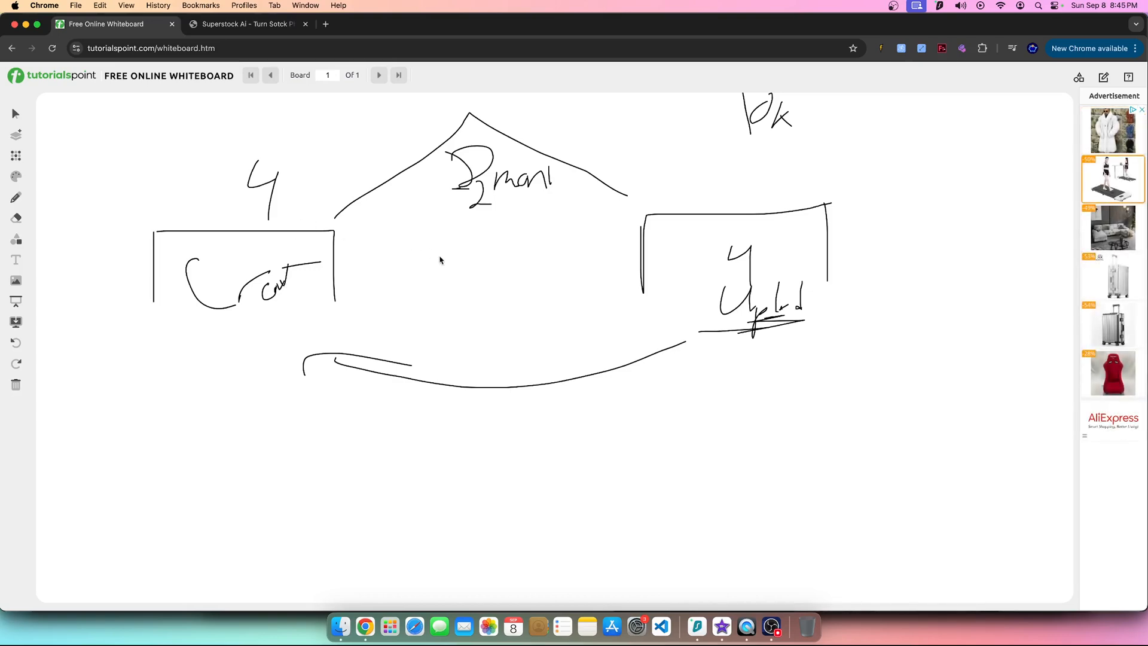
{"action": "left_click_drag", "start_coordinate": [340, 263], "coordinate": [626, 266]}
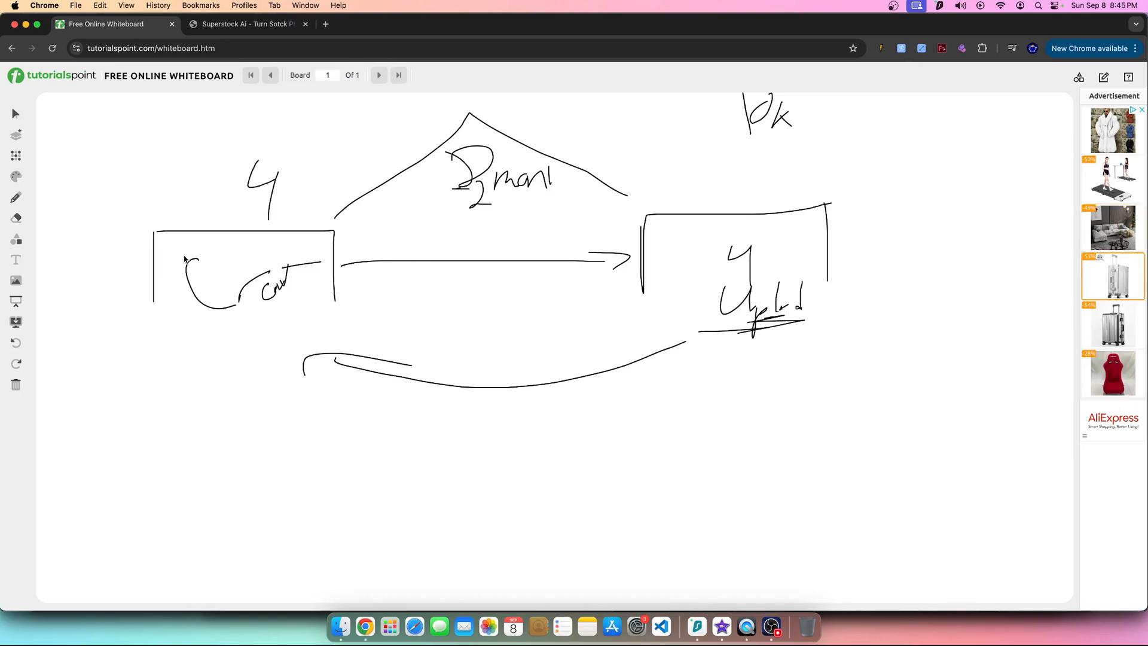
{"action": "mouse_move", "coordinate": [628, 194]}
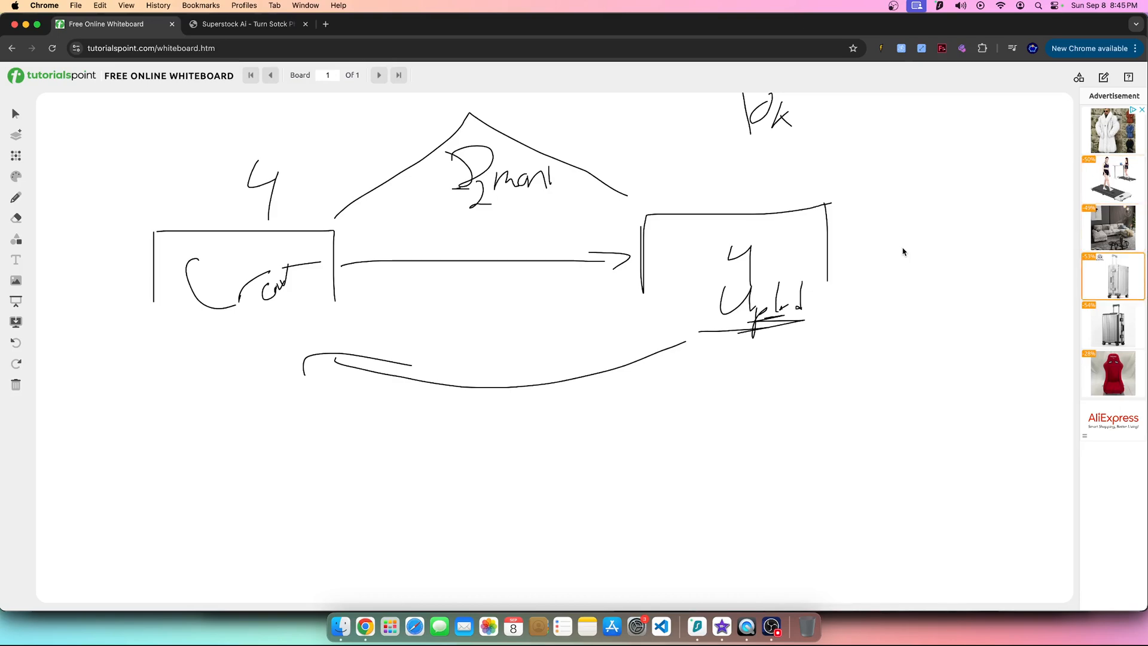
{"action": "left_click_drag", "start_coordinate": [742, 139], "coordinate": [811, 137]}
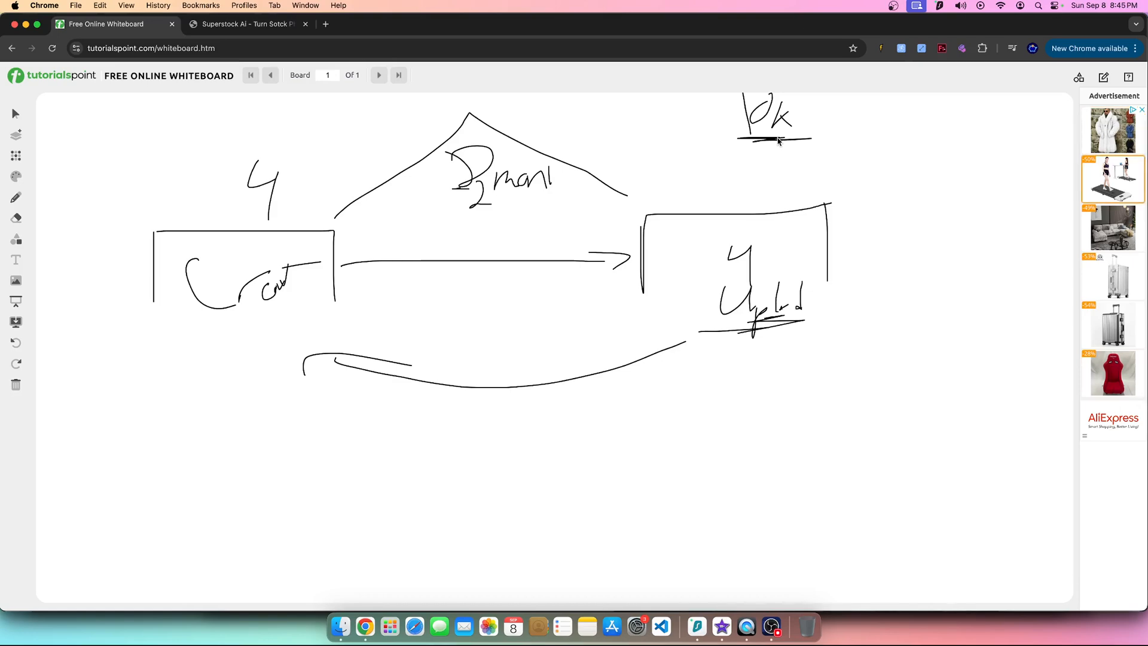
{"action": "mouse_move", "coordinate": [599, 35]}
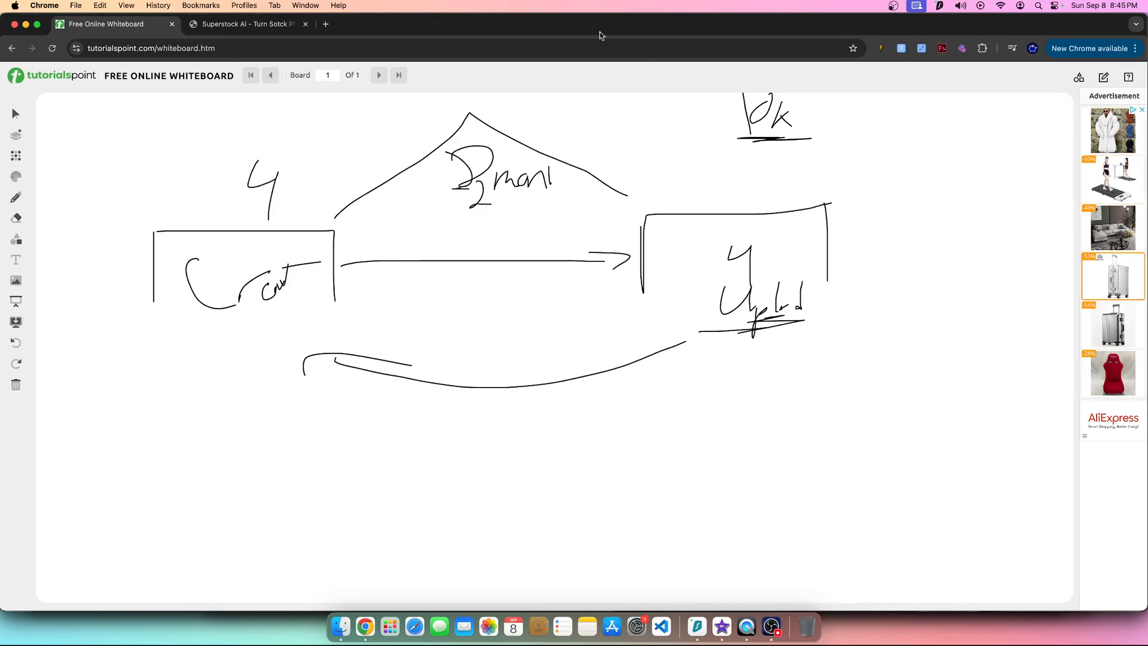
Step: Switch to the Superstock AI course page about turning AI images into stock income
{"action": "left_click", "coordinate": [245, 24]}
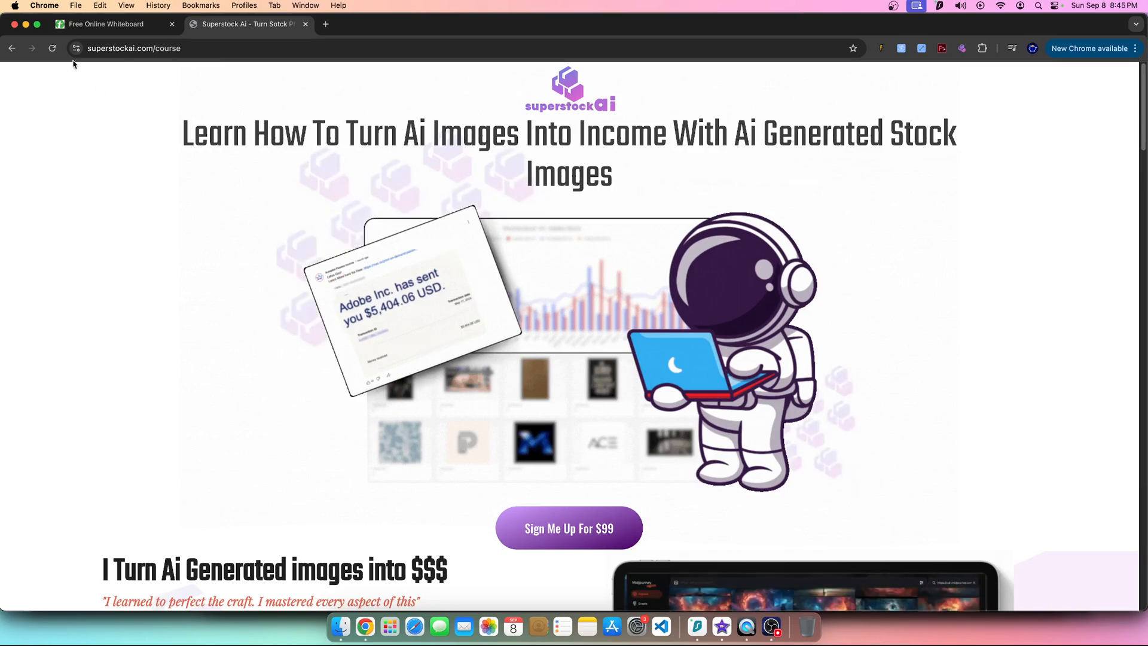
Step: Back on the board, draw a zigzag, a long looping arrow around it and a 3k label above
{"action": "left_click", "coordinate": [106, 23]}
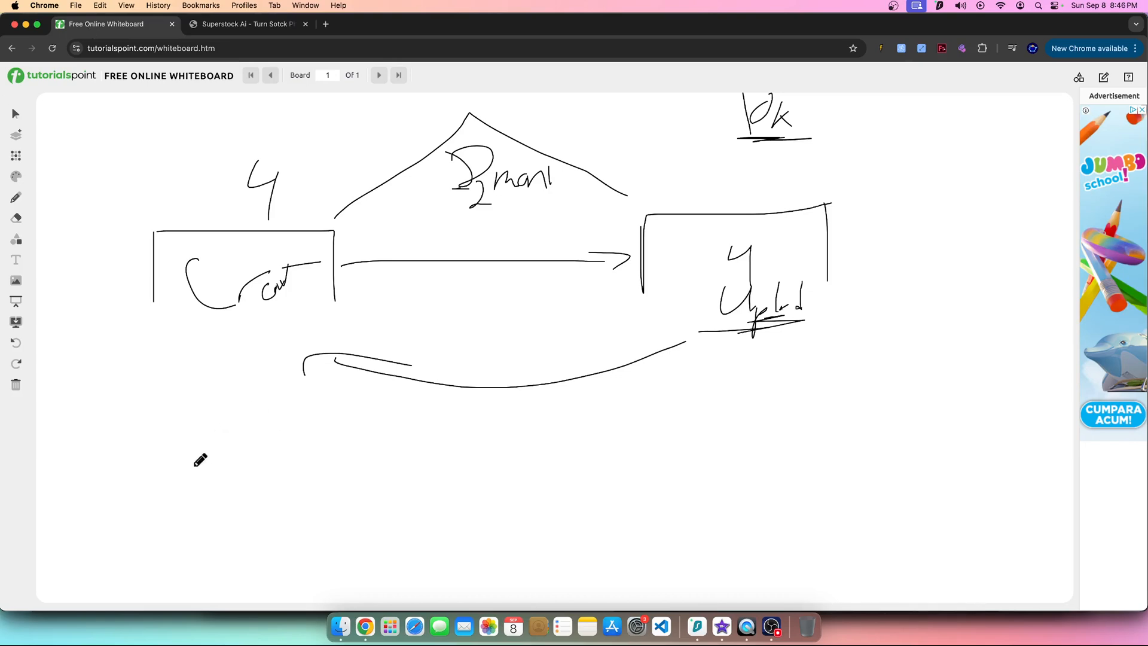
{"action": "left_click_drag", "start_coordinate": [176, 505], "coordinate": [303, 497]}
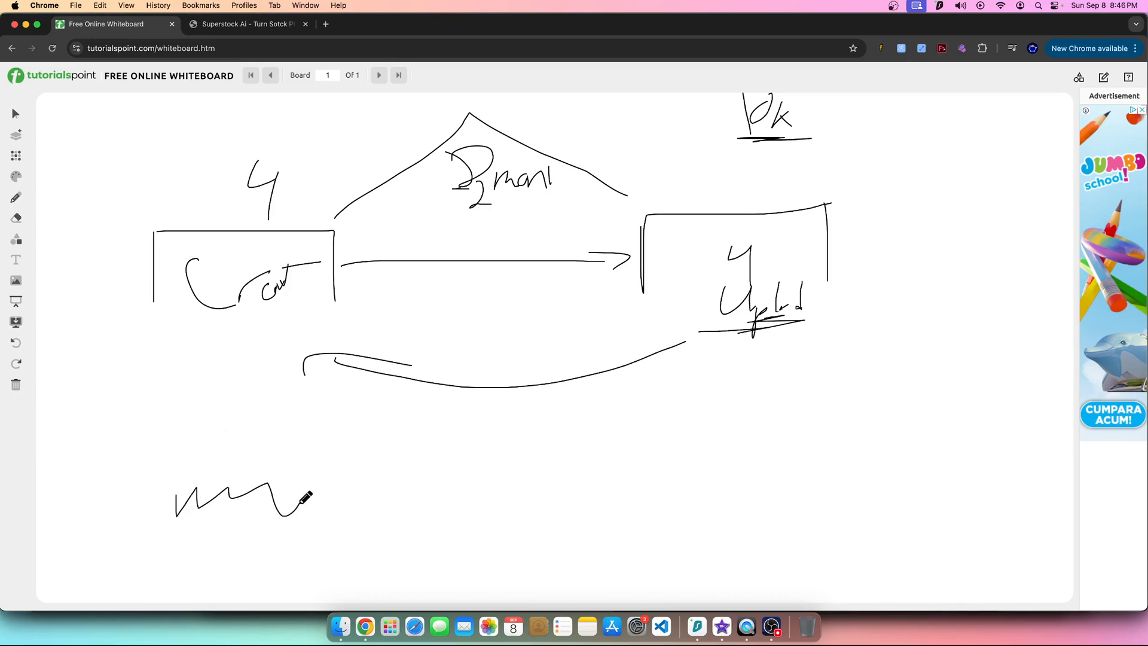
{"action": "left_click_drag", "start_coordinate": [300, 501], "coordinate": [796, 482]}
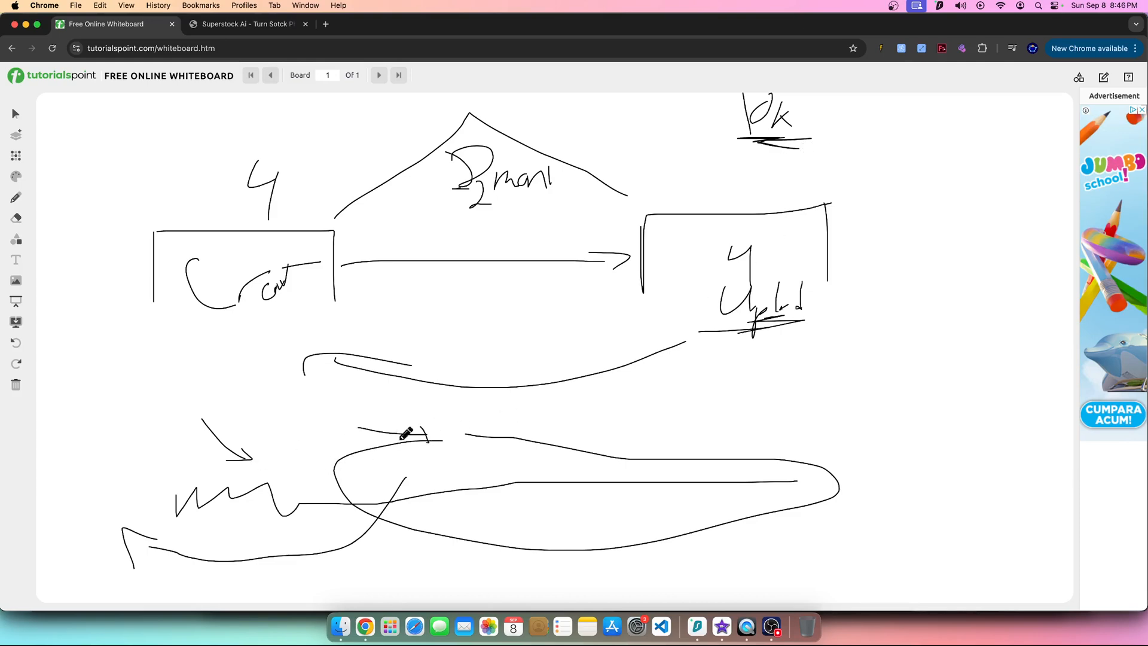
{"action": "left_click_drag", "start_coordinate": [431, 438], "coordinate": [520, 446]}
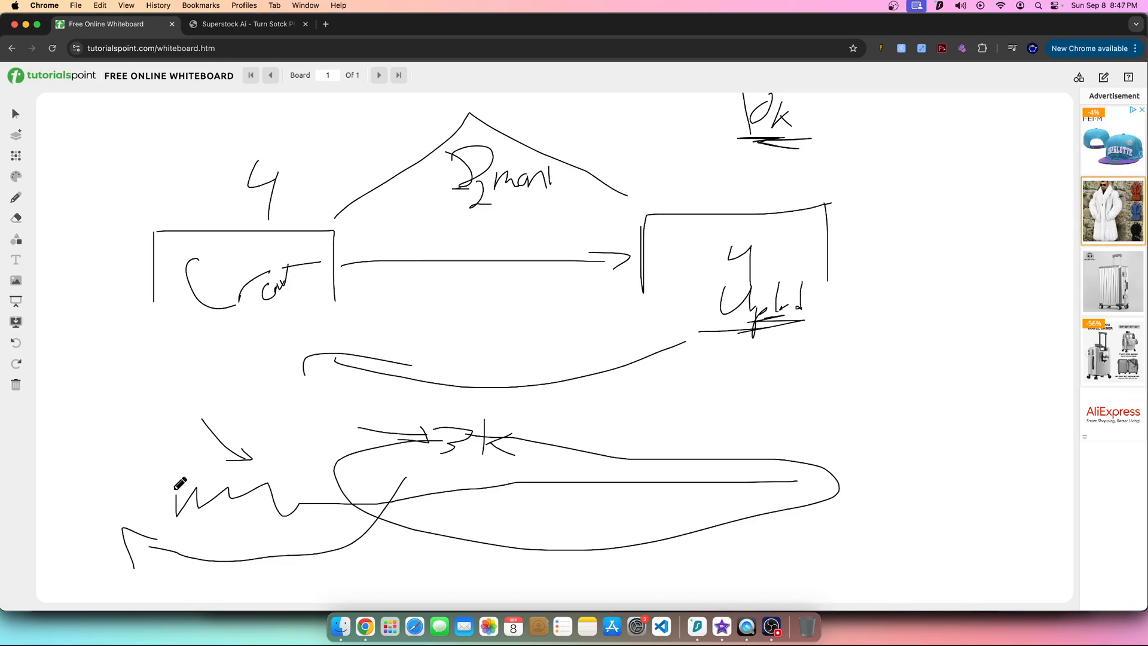
Step: Draw a top-right bar with a downward arrow into a large loop, a return curve and a zigzag coil
{"action": "left_click_drag", "start_coordinate": [890, 157], "coordinate": [1000, 146]}
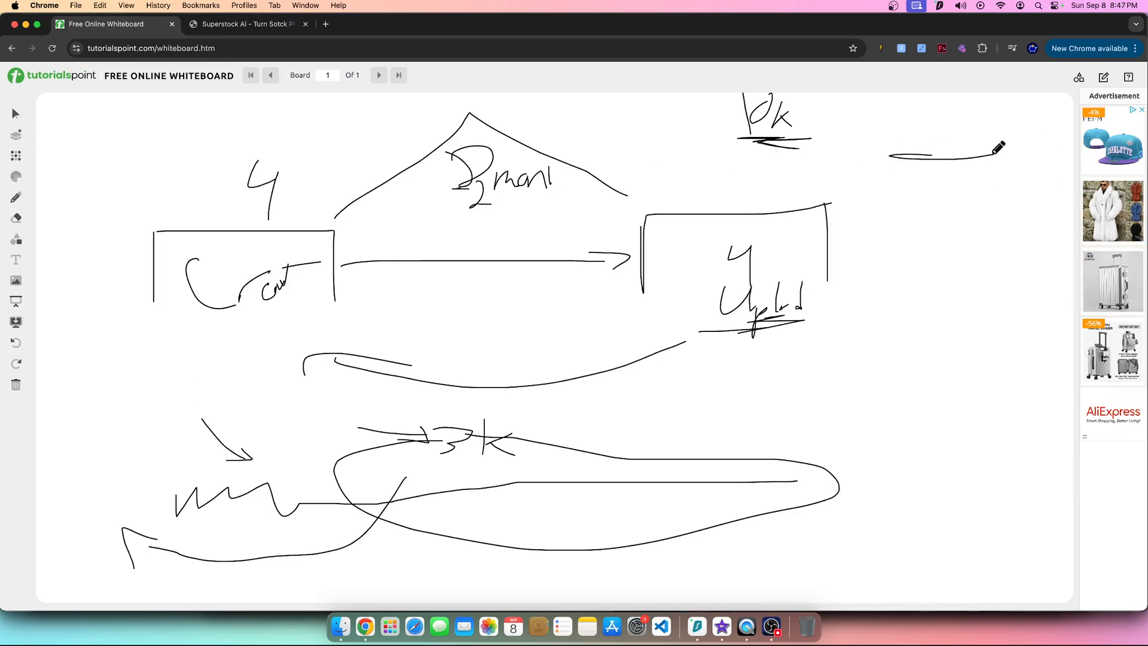
{"action": "left_click_drag", "start_coordinate": [939, 158], "coordinate": [940, 275]}
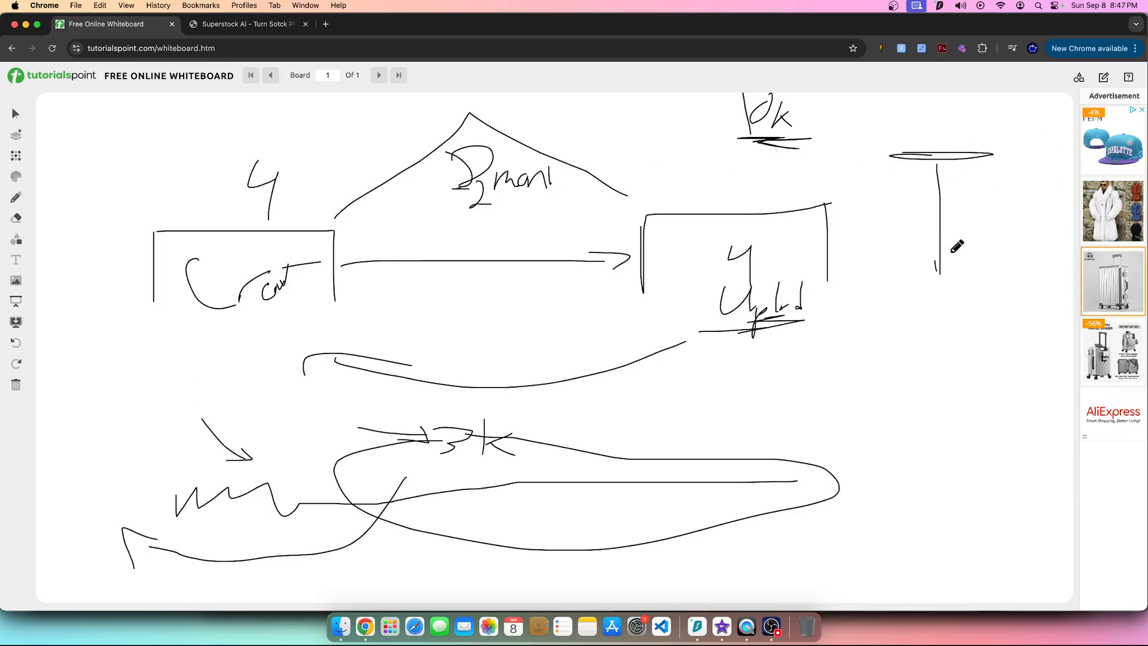
{"action": "left_click_drag", "start_coordinate": [940, 252], "coordinate": [945, 276]}
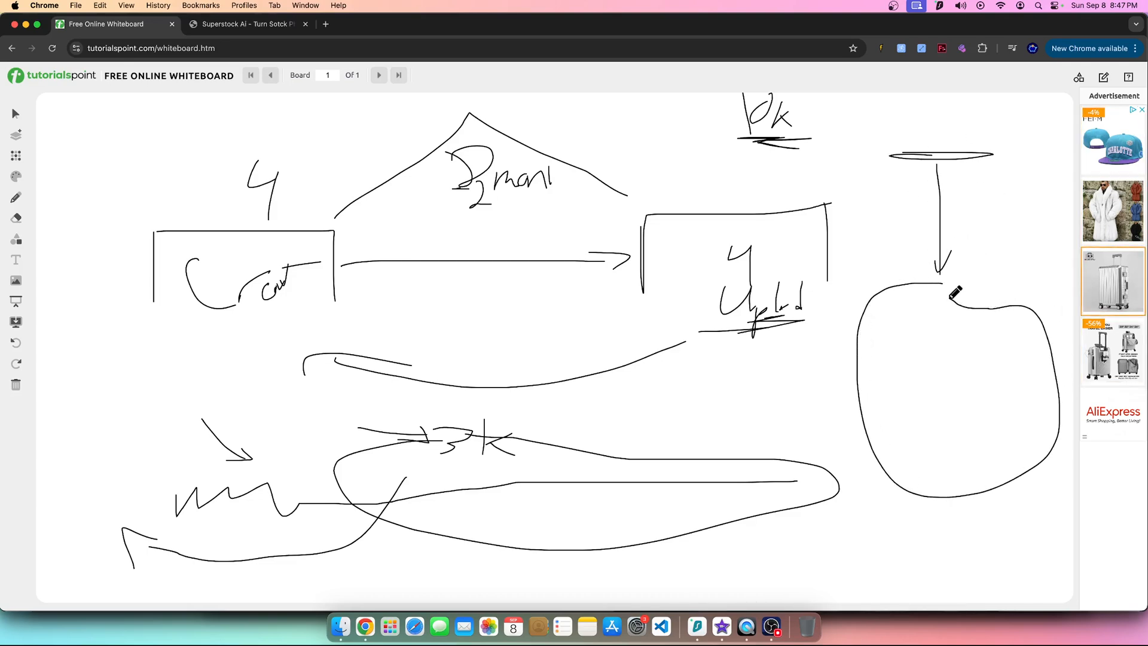
{"action": "left_click_drag", "start_coordinate": [951, 293], "coordinate": [1010, 151]}
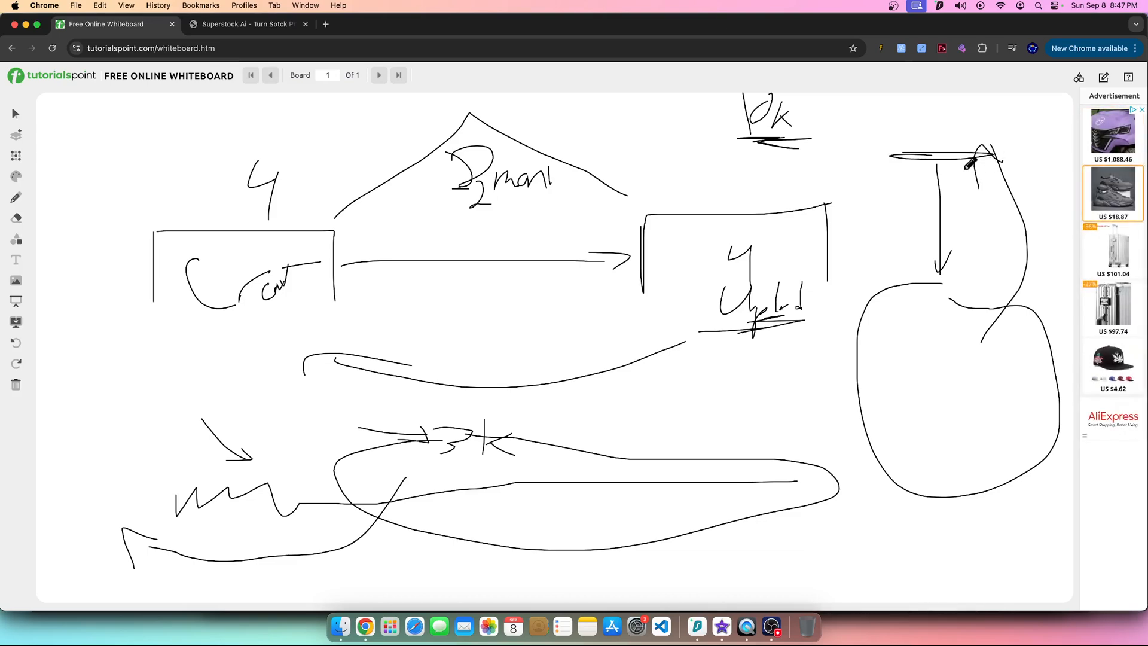
{"action": "left_click_drag", "start_coordinate": [992, 151], "coordinate": [955, 267]}
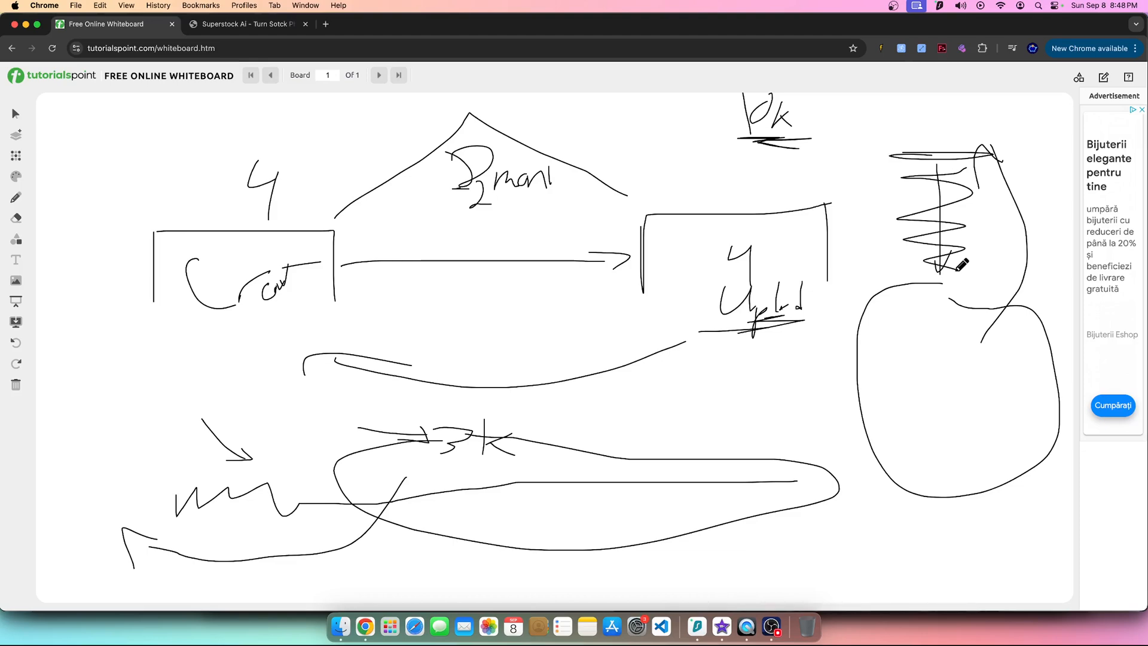
{"action": "mouse_move", "coordinate": [308, 334]}
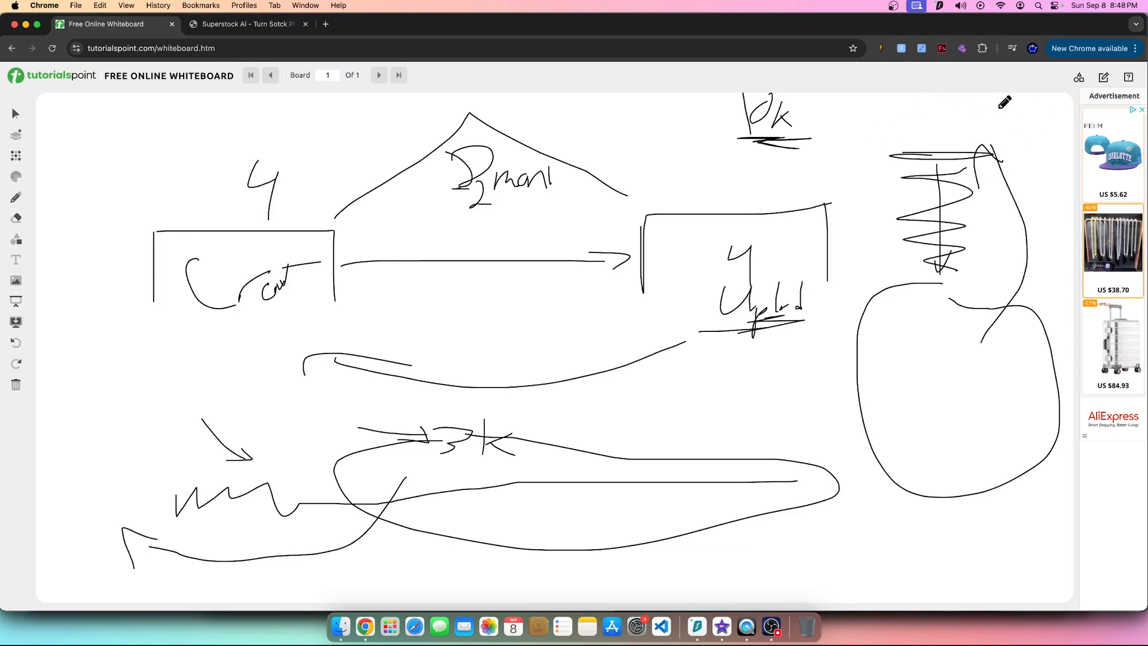
{"action": "mouse_move", "coordinate": [970, 425]}
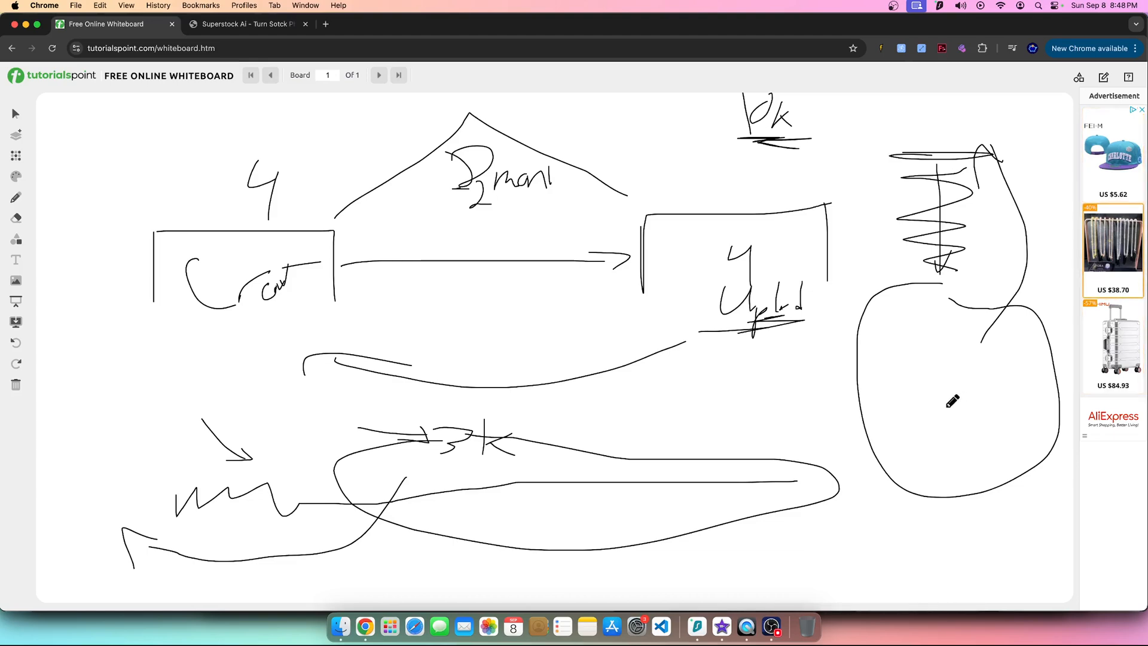
Step: Wipe the board, then draw a staircase line with a curved arrow arching to the top step
{"action": "left_click", "coordinate": [52, 48]}
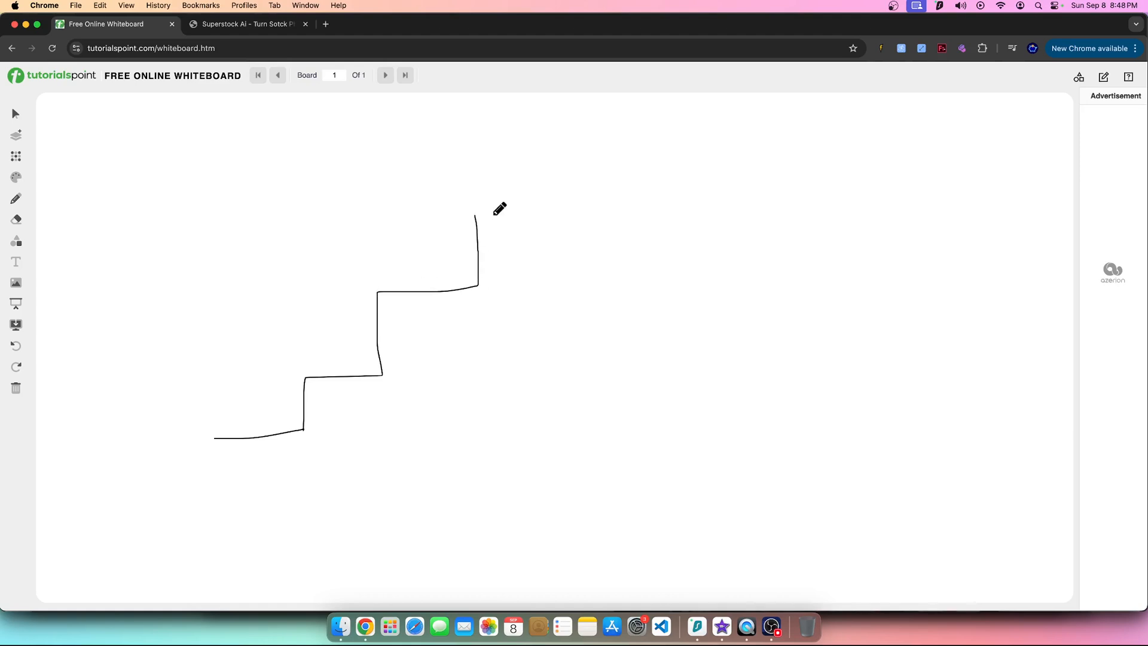
{"action": "left_click_drag", "start_coordinate": [479, 214], "coordinate": [658, 214]}
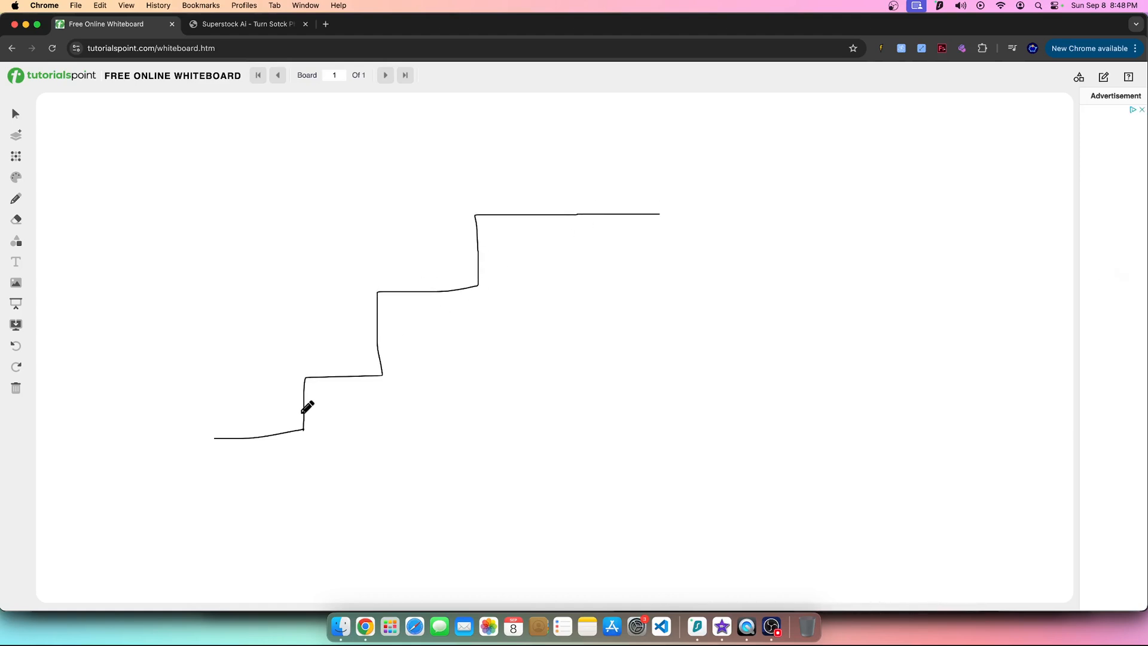
{"action": "left_click_drag", "start_coordinate": [304, 409], "coordinate": [486, 182]}
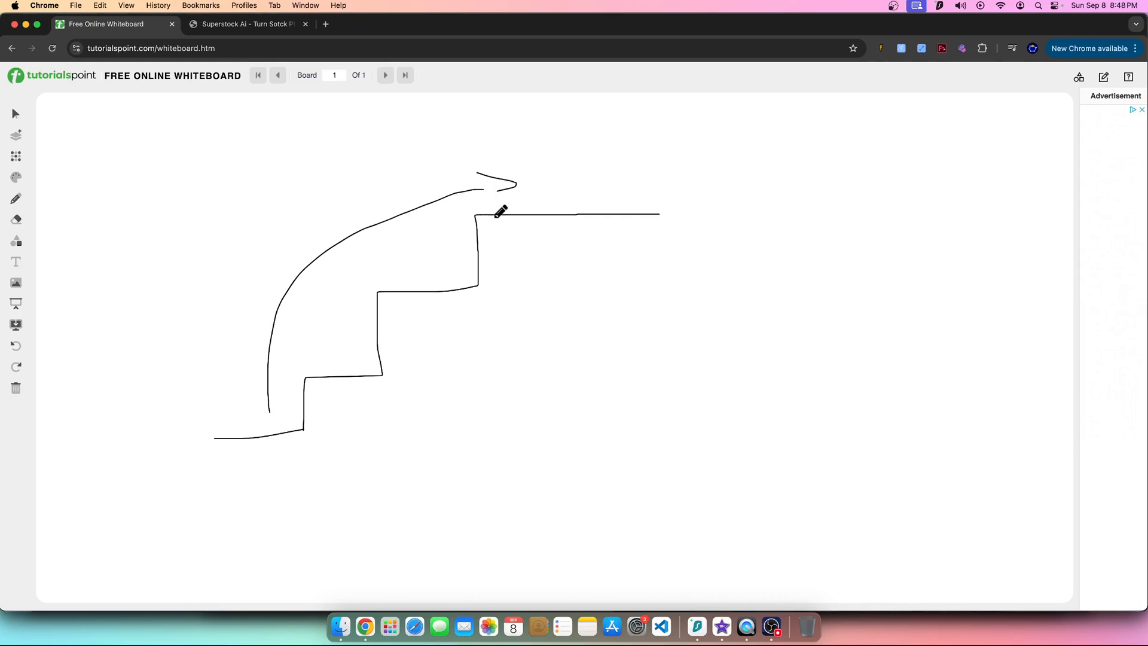
{"action": "mouse_move", "coordinate": [510, 183]}
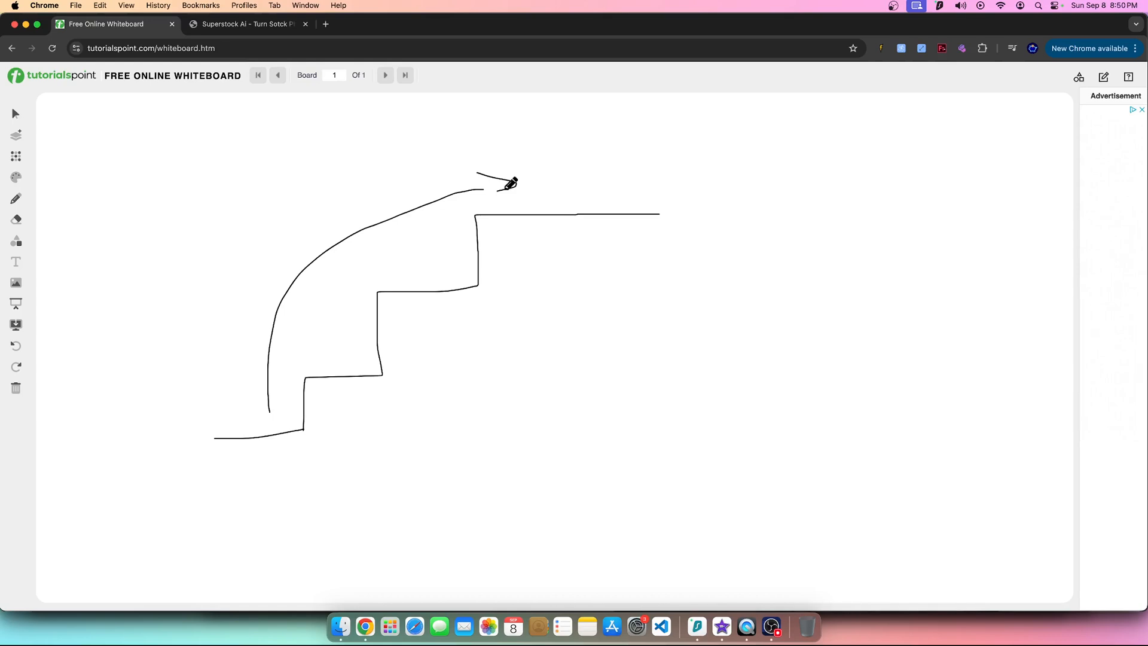
{"action": "mouse_move", "coordinate": [746, 625]}
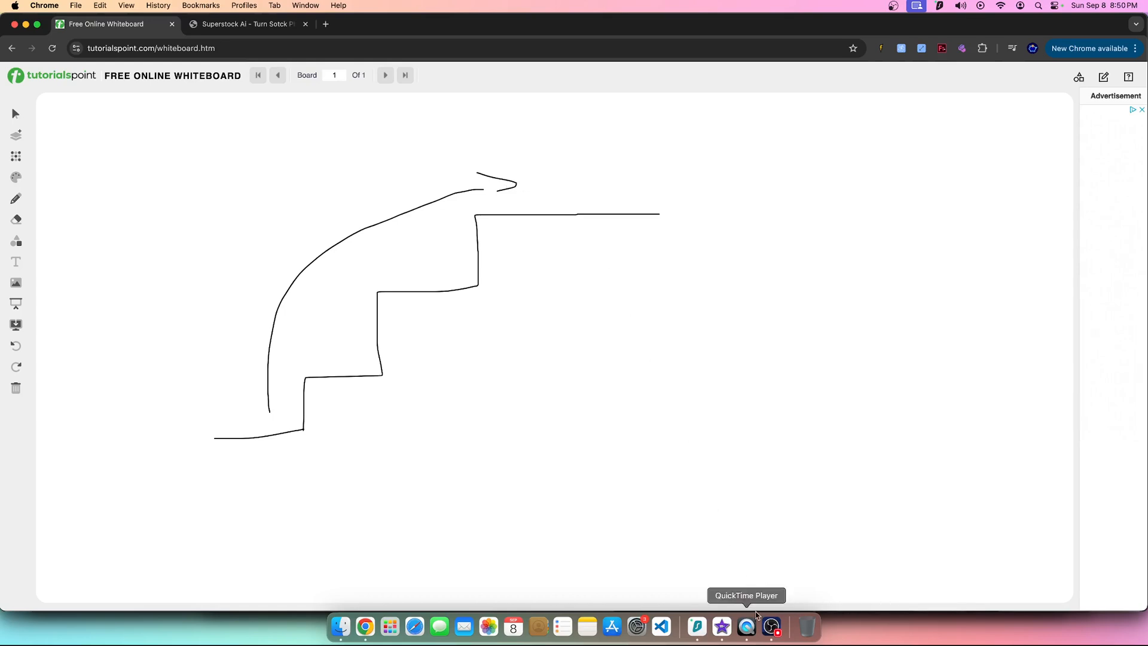